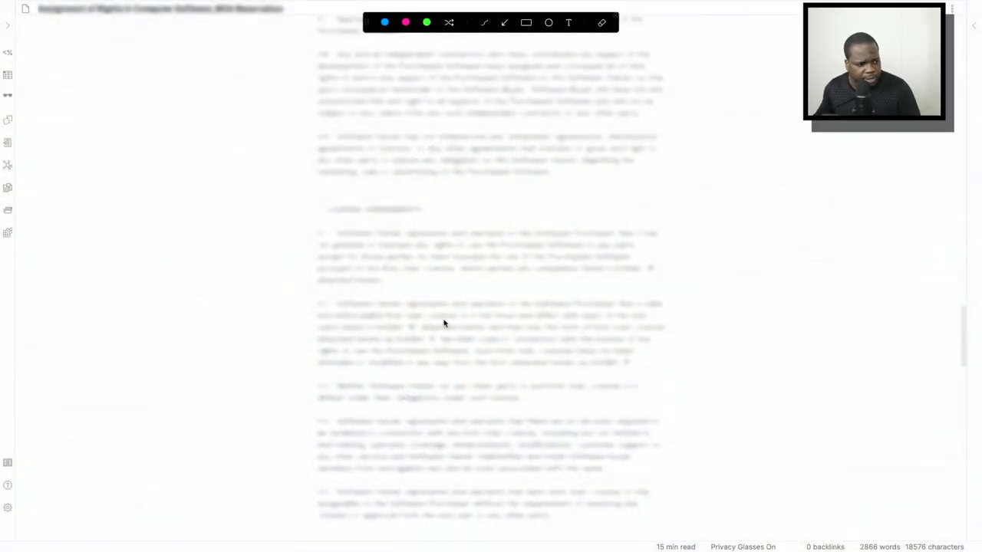
pyautogui.moveTo(880, 236)
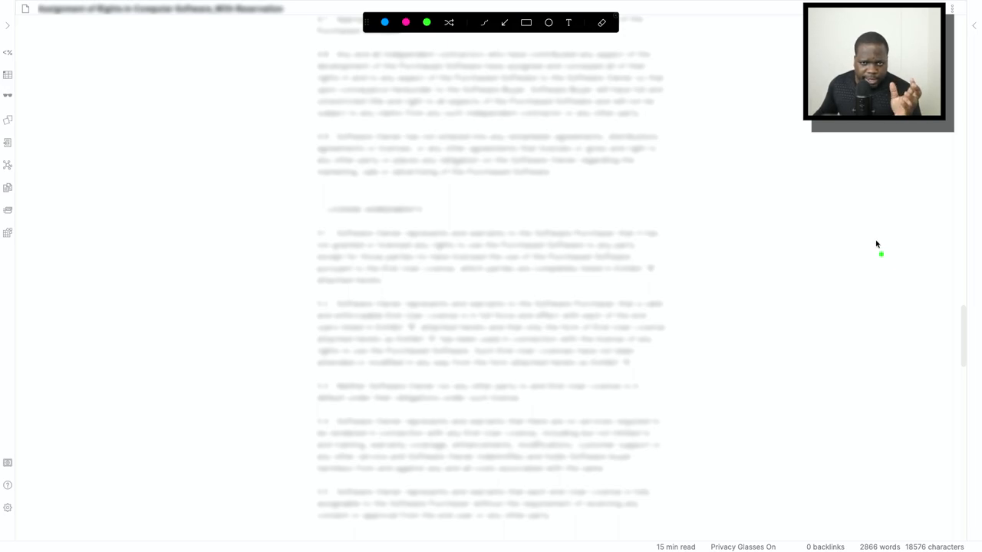
pyautogui.moveTo(864, 244)
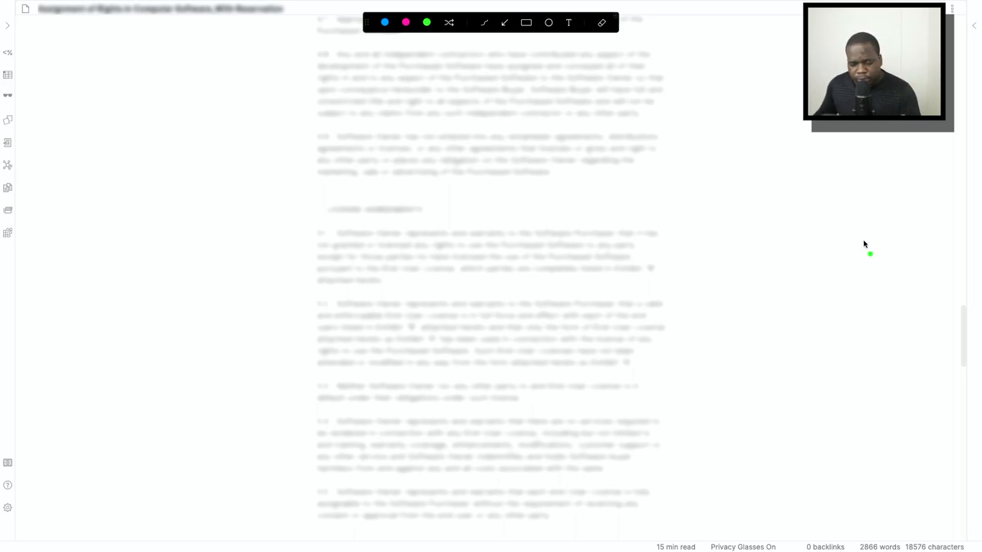
pyautogui.moveTo(98, 106)
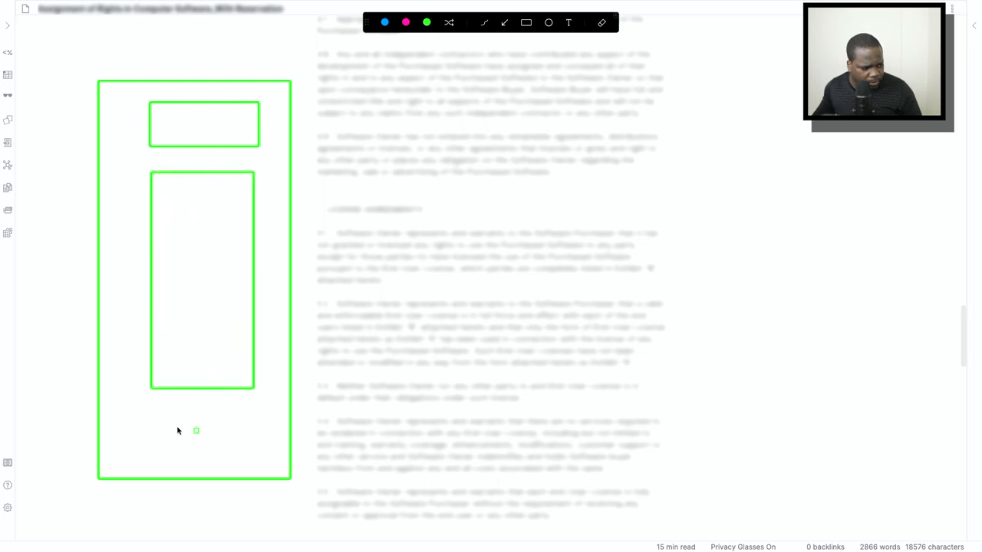
# - Draw a bottom box, link the middle box to circled B, and extend a line from the bottom box
pyautogui.moveTo(142, 426); pyautogui.dragTo(271, 467)
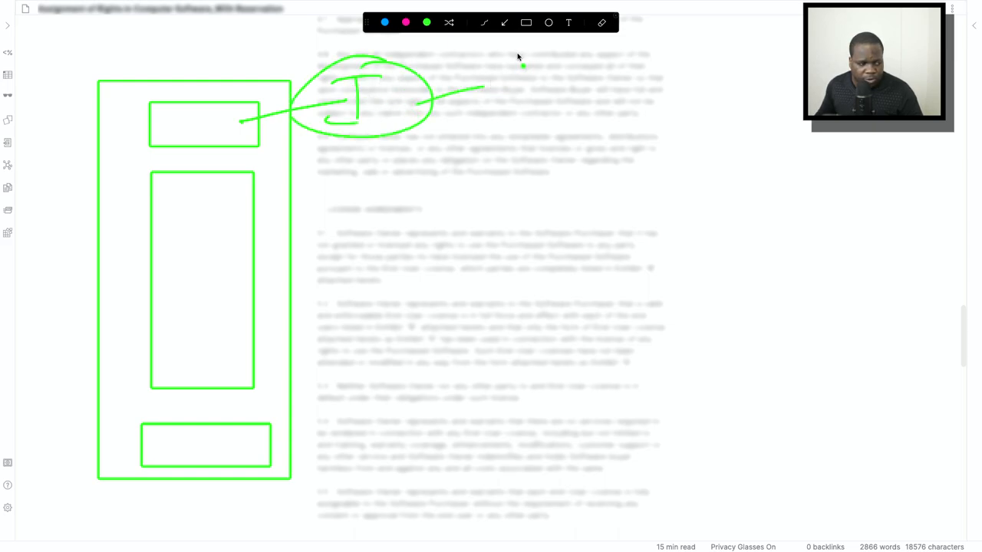
pyautogui.moveTo(230, 207); pyautogui.dragTo(353, 188)
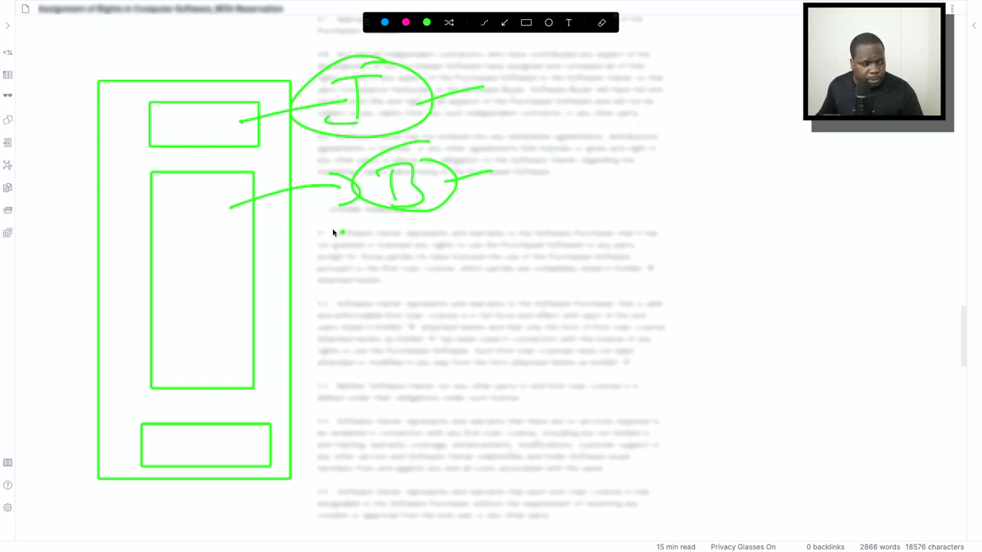
pyautogui.moveTo(249, 446); pyautogui.dragTo(338, 430)
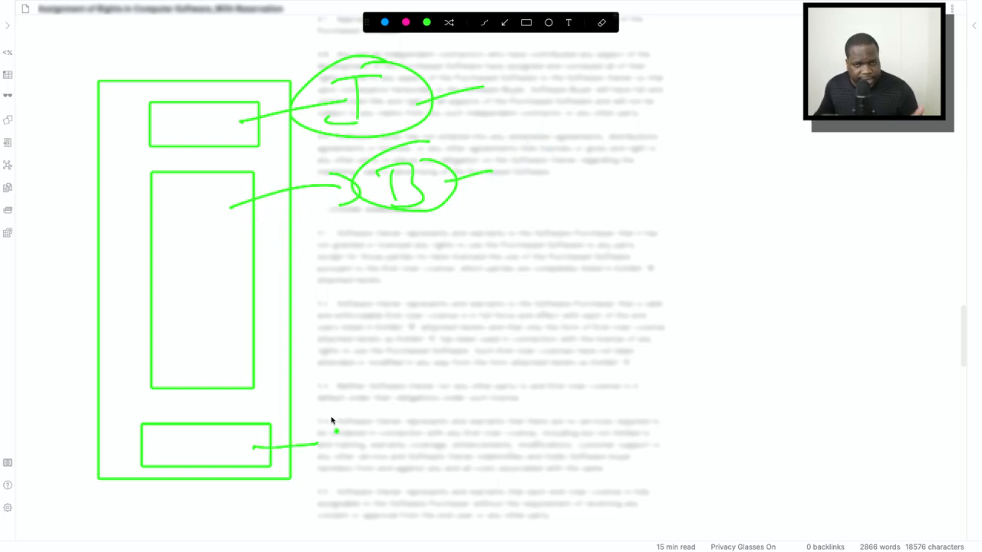
pyautogui.moveTo(333, 430); pyautogui.dragTo(338, 445)
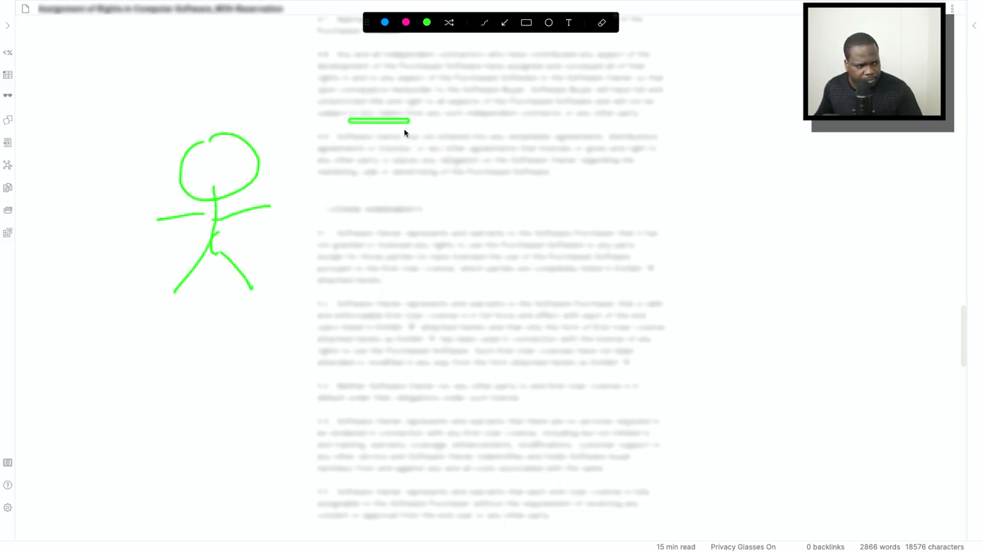
# - Draw a tall green box with an inner box and a handwritten mark at top right
pyautogui.moveTo(349, 120); pyautogui.dragTo(426, 307)
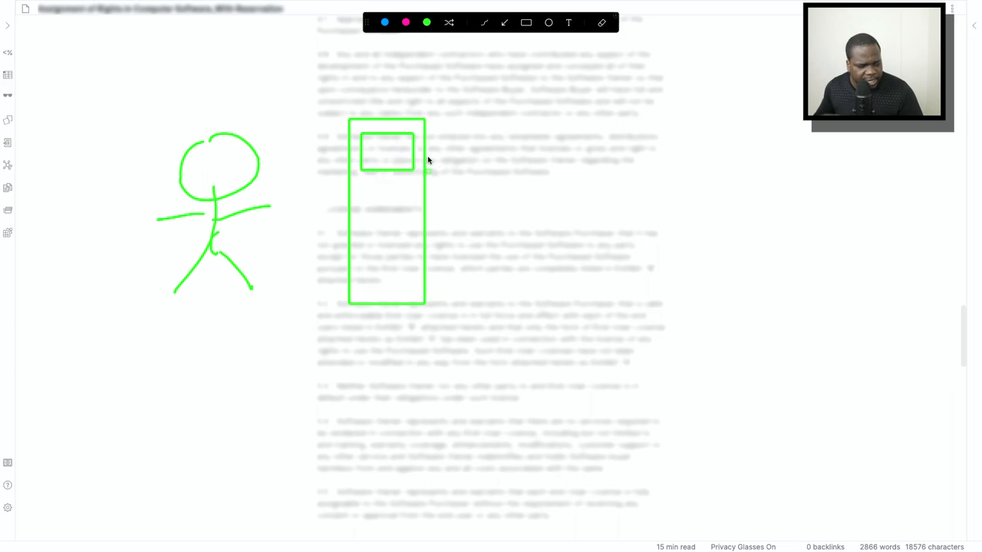
pyautogui.moveTo(419, 192)
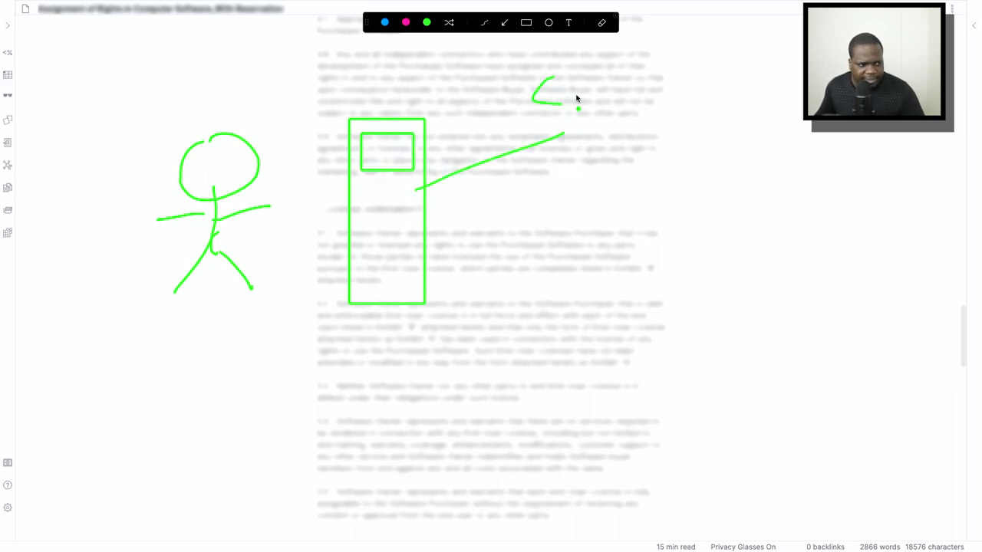
pyautogui.moveTo(595, 88); pyautogui.dragTo(606, 111)
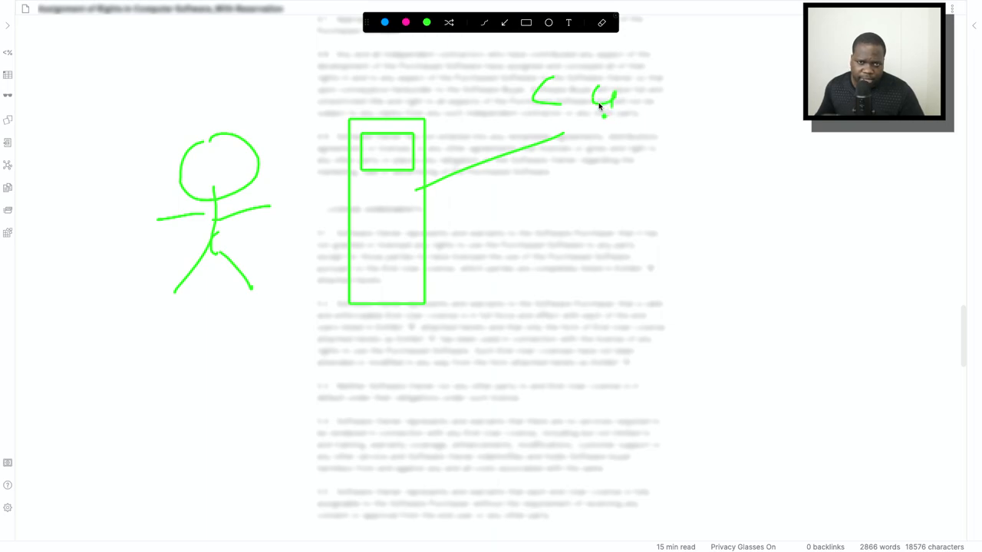
pyautogui.moveTo(581, 120)
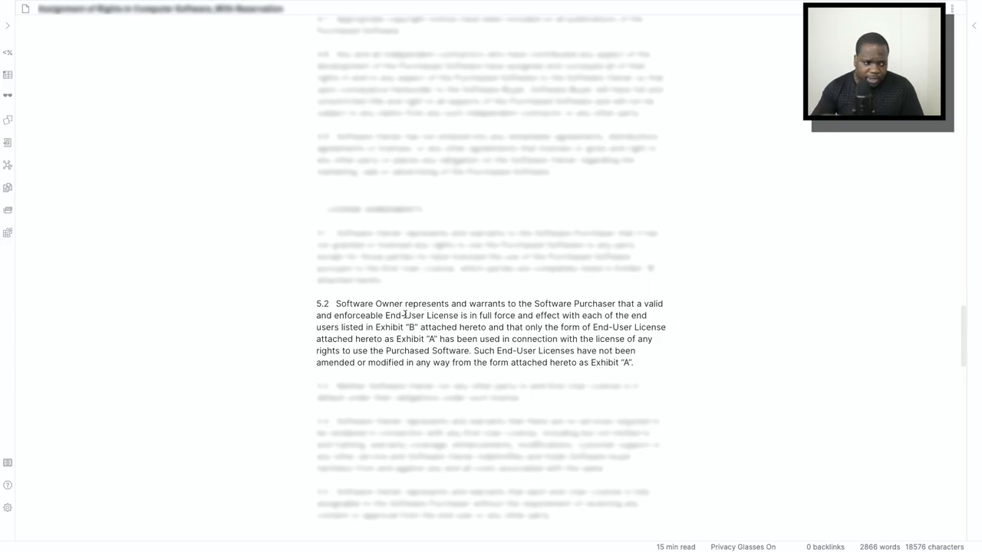
# - Scroll through the contract to unblur clauses 5.2, 5.7 and 5.4
pyautogui.scroll(-3)
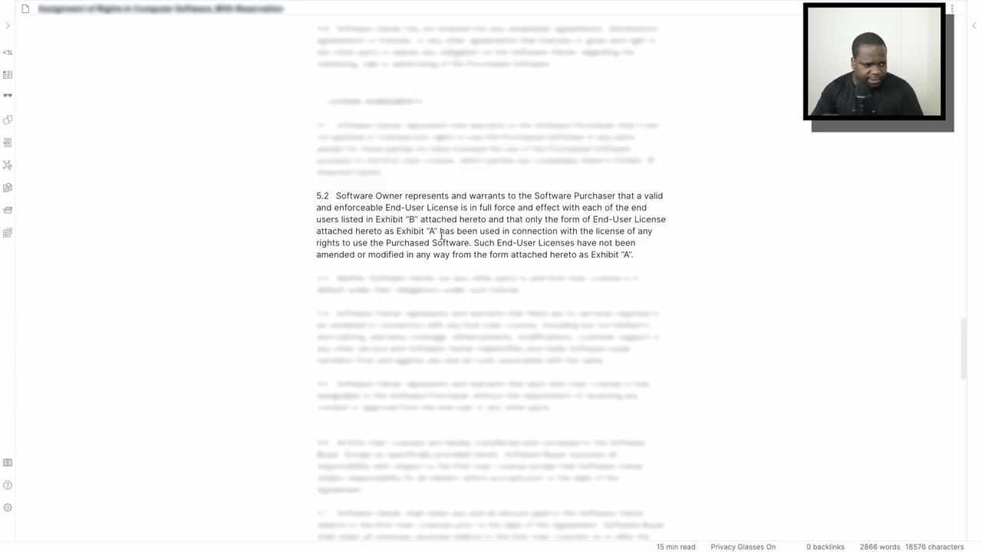
pyautogui.scroll(-3)
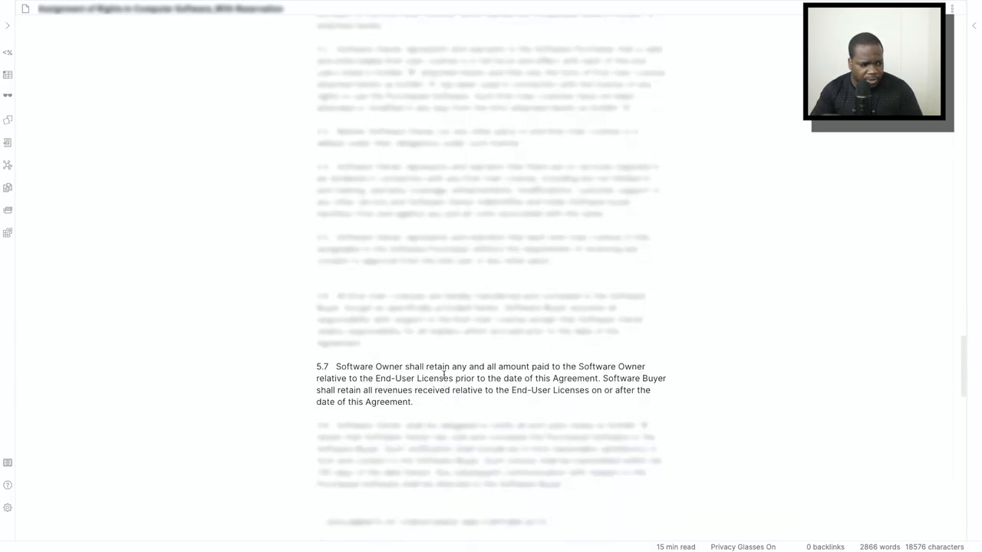
pyautogui.scroll(3)
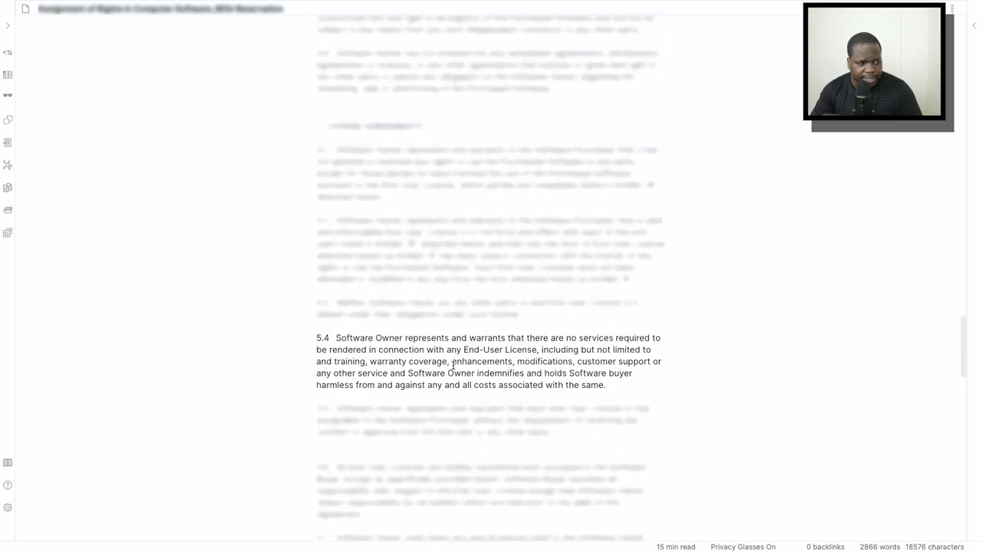